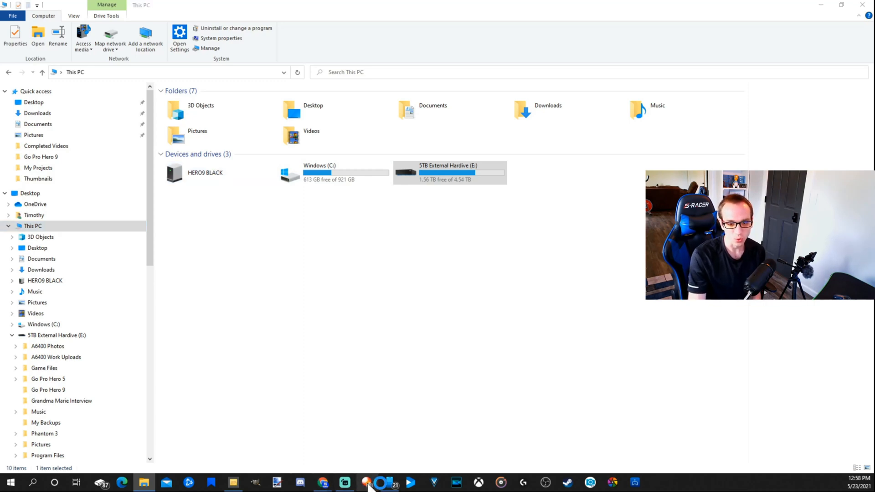
# Browse from HERO9 BLACK into DCIM and then 100GOPRO to list its 18 video, LRV and THM files.
pyautogui.click(367, 482)
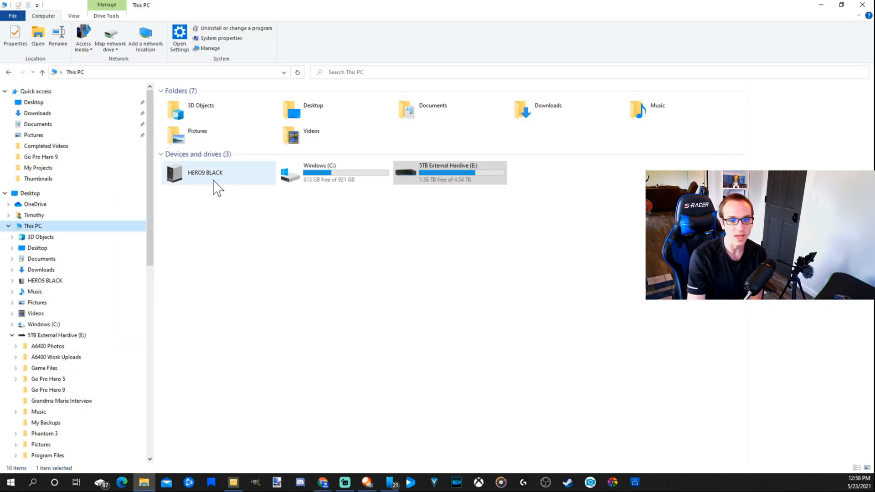
pyautogui.doubleClick(217, 172)
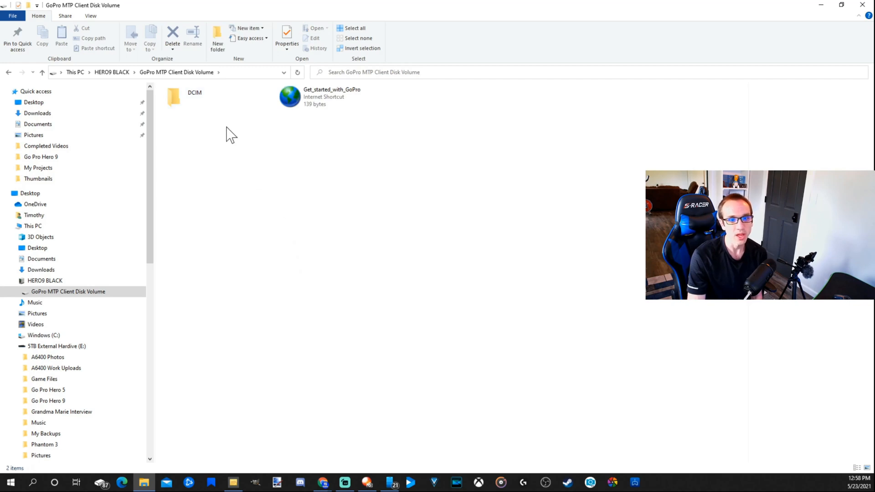
pyautogui.click(195, 98)
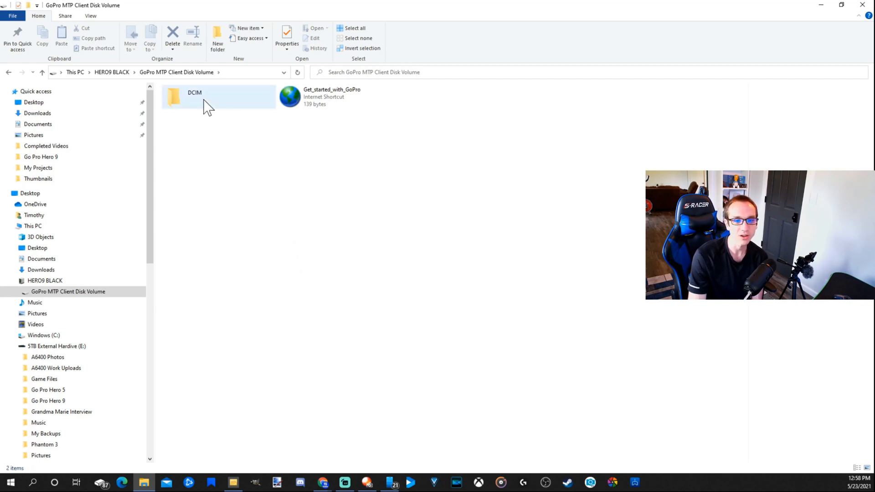
pyautogui.doubleClick(195, 97)
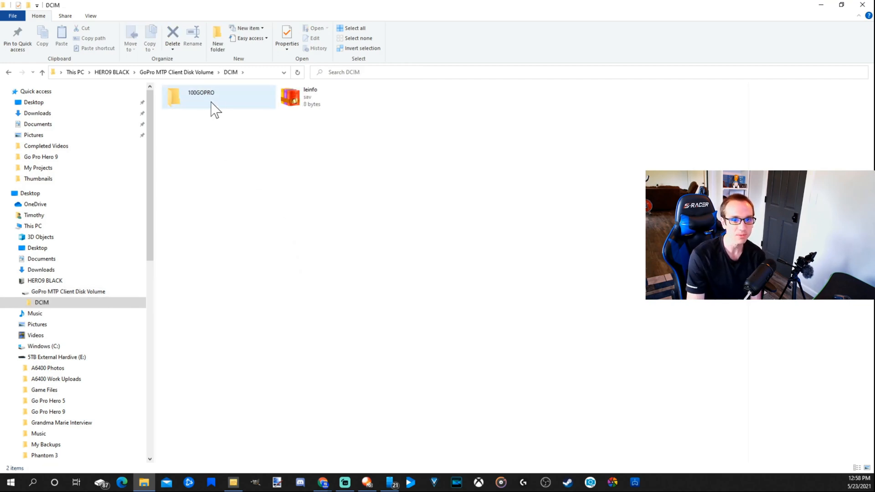
pyautogui.doubleClick(202, 97)
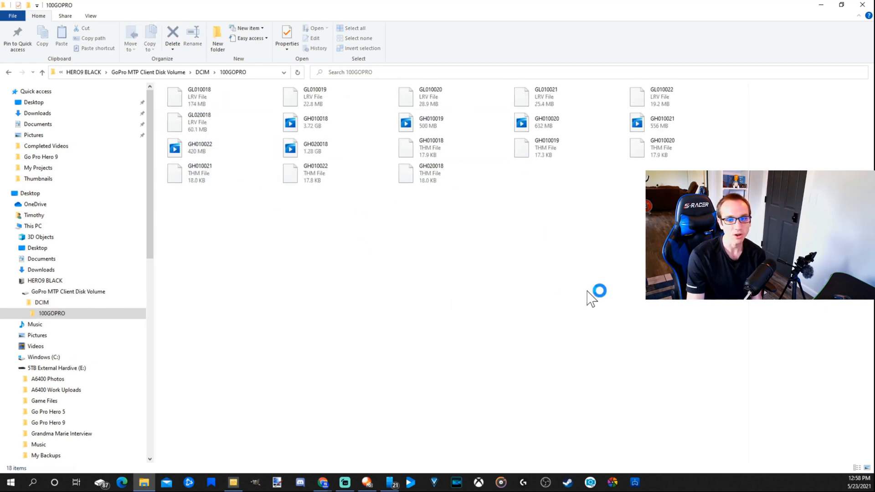